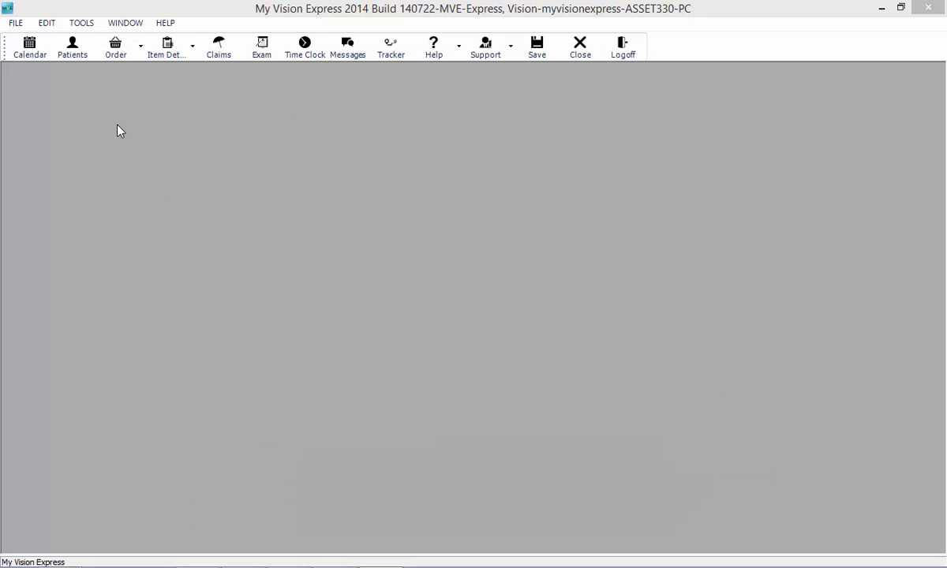
left_click(113, 43)
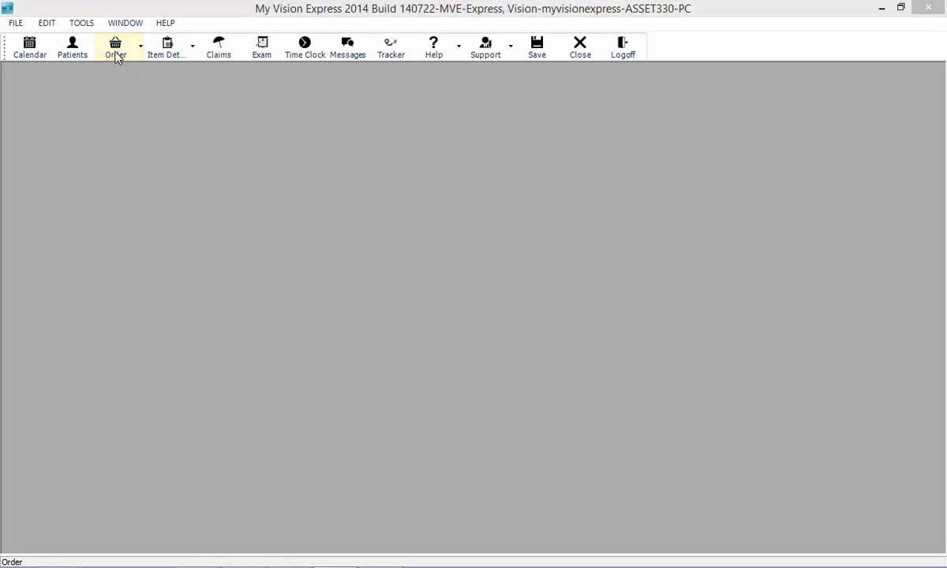
left_click(116, 45)
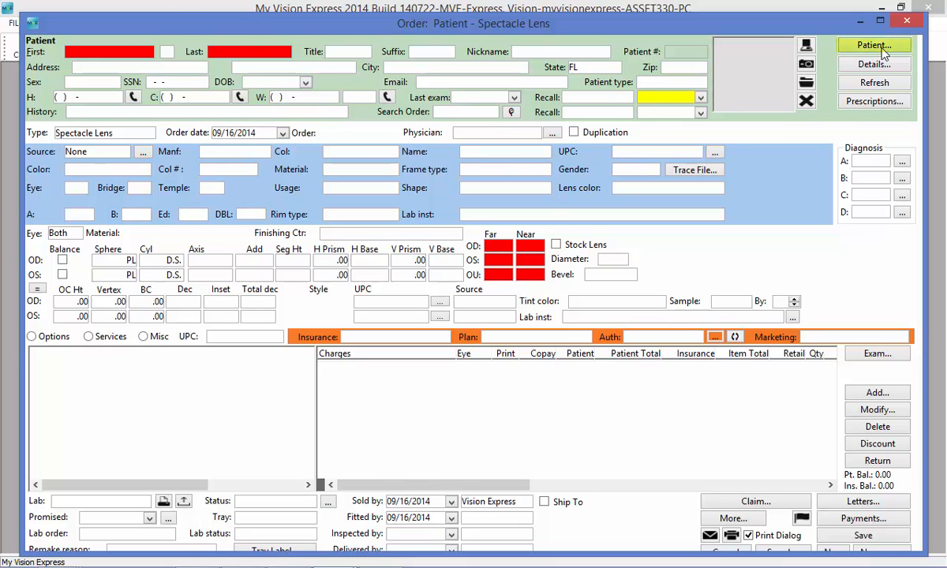
left_click(878, 44)
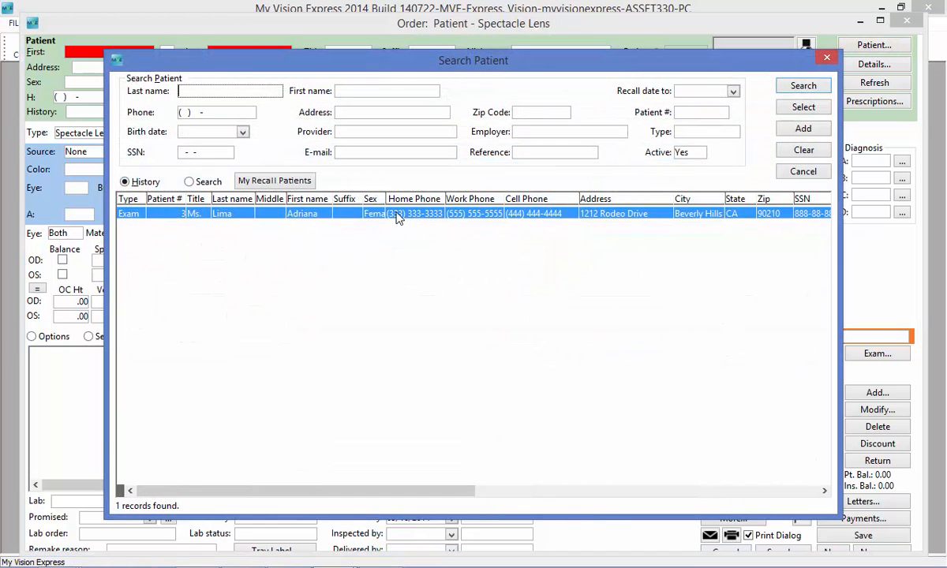
double_click(300, 213)
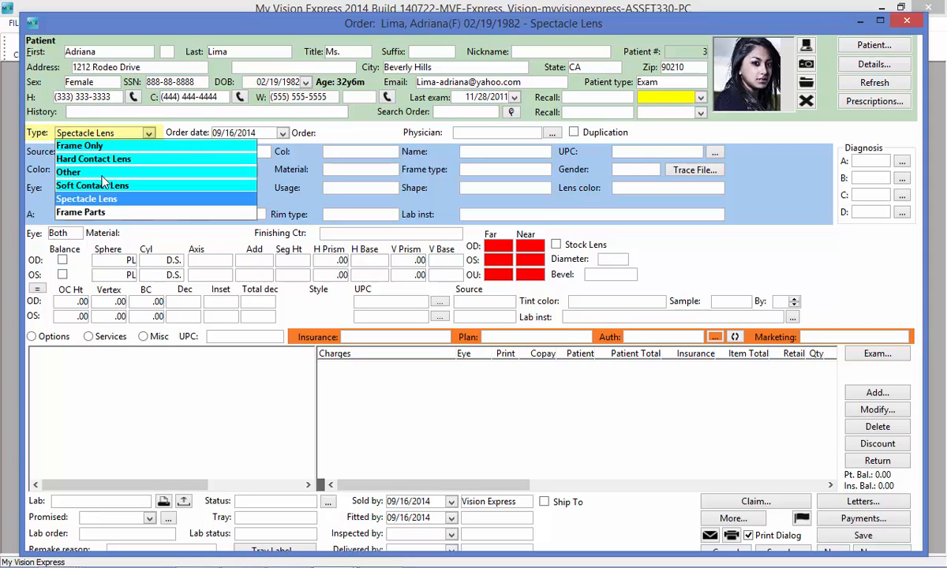
Step: Set the order Type to Other and confirm clearing the spectacle lens information
left_click(70, 172)
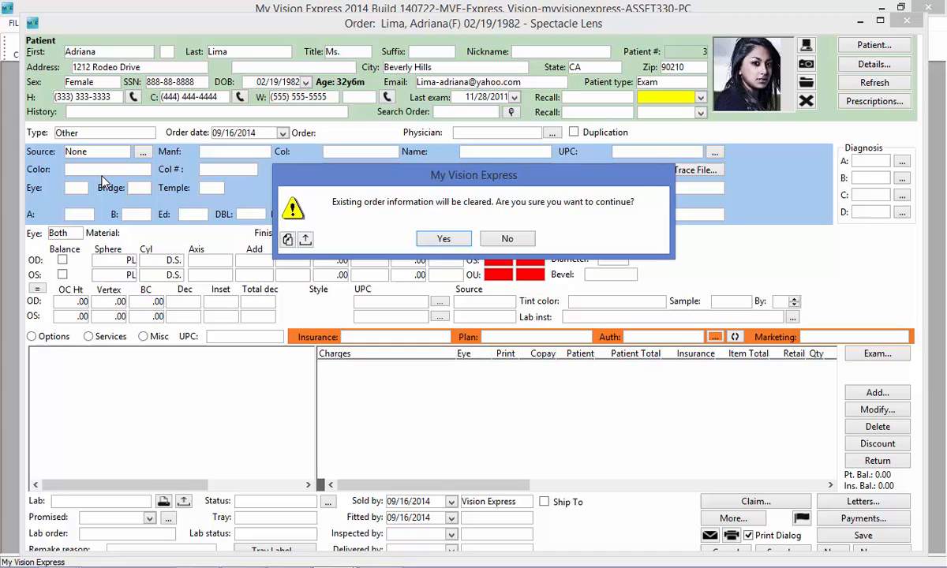
mouse_move(341, 188)
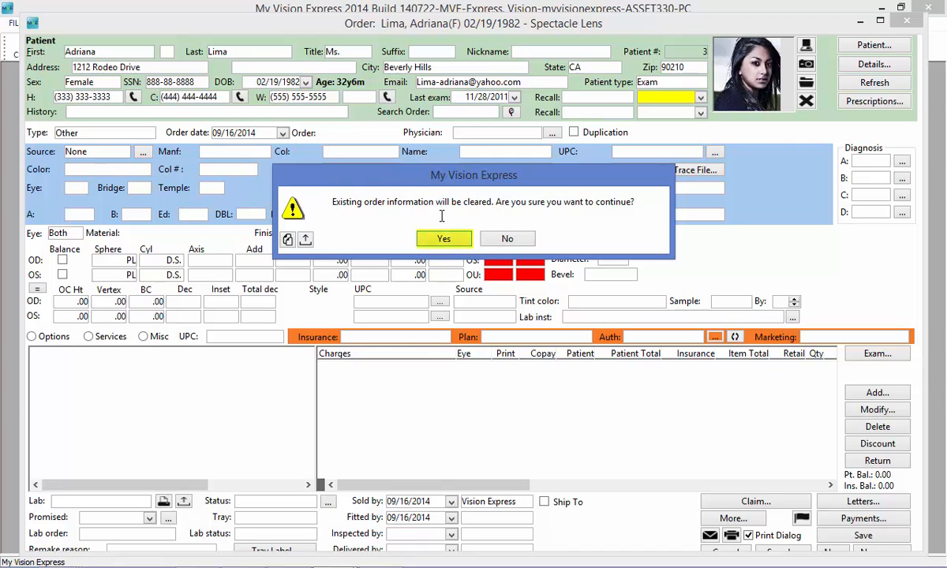
left_click(444, 239)
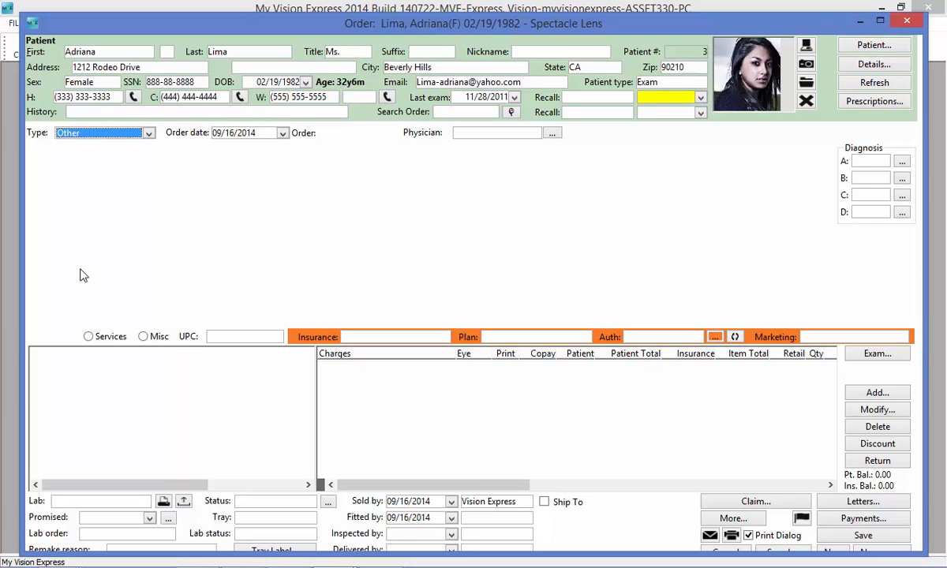
mouse_move(206, 278)
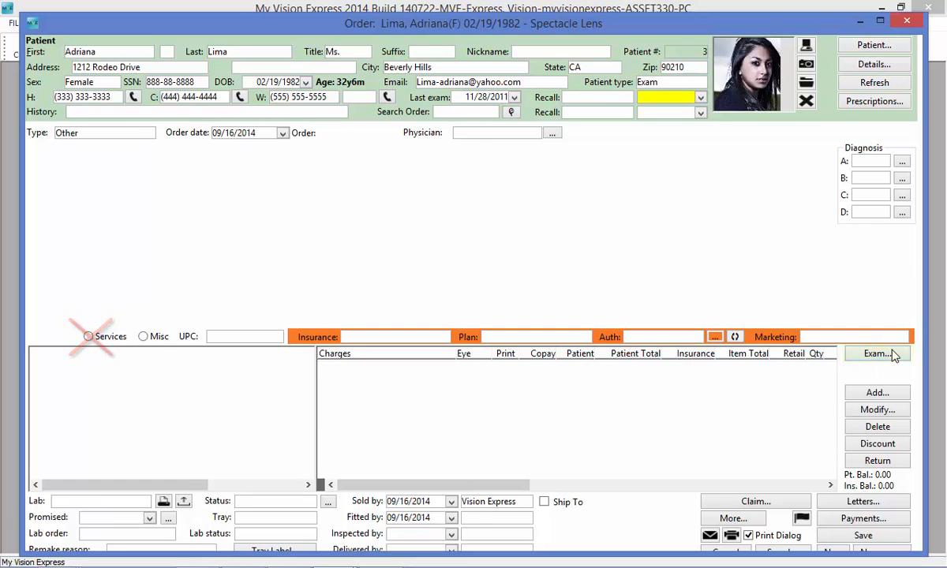
Step: Bring up Import Exam Charges & Diagnosis and select all four exam procedures, including Standard Fit
left_click(878, 353)
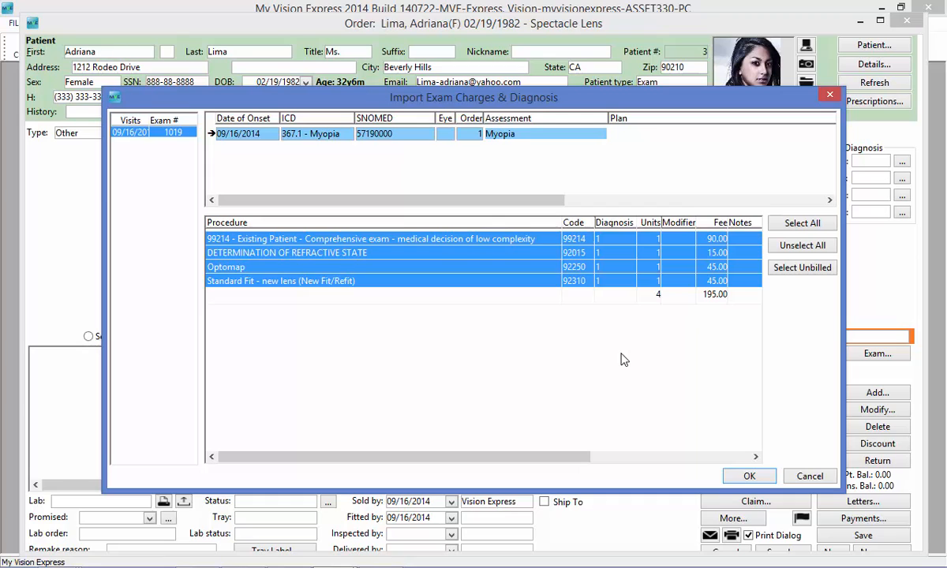
mouse_move(614, 360)
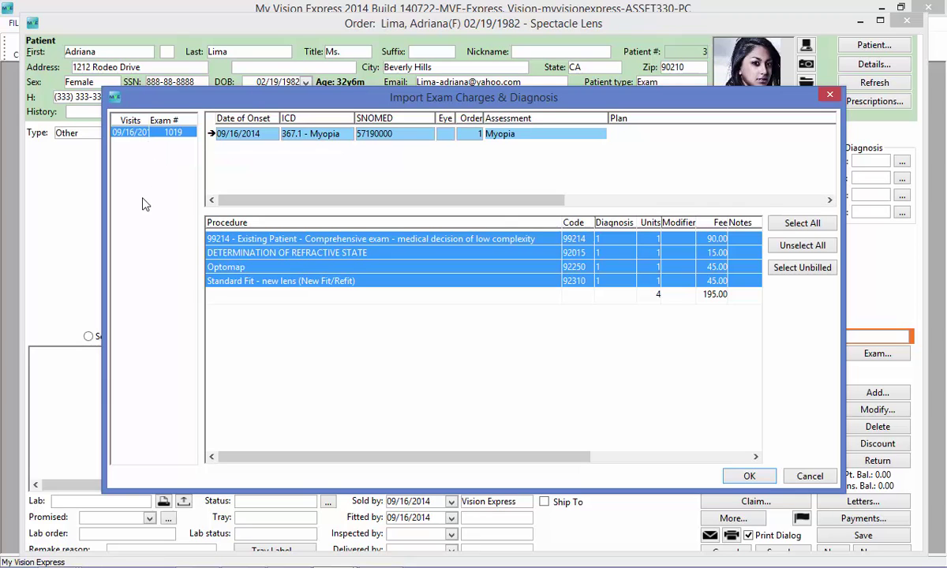
mouse_move(152, 140)
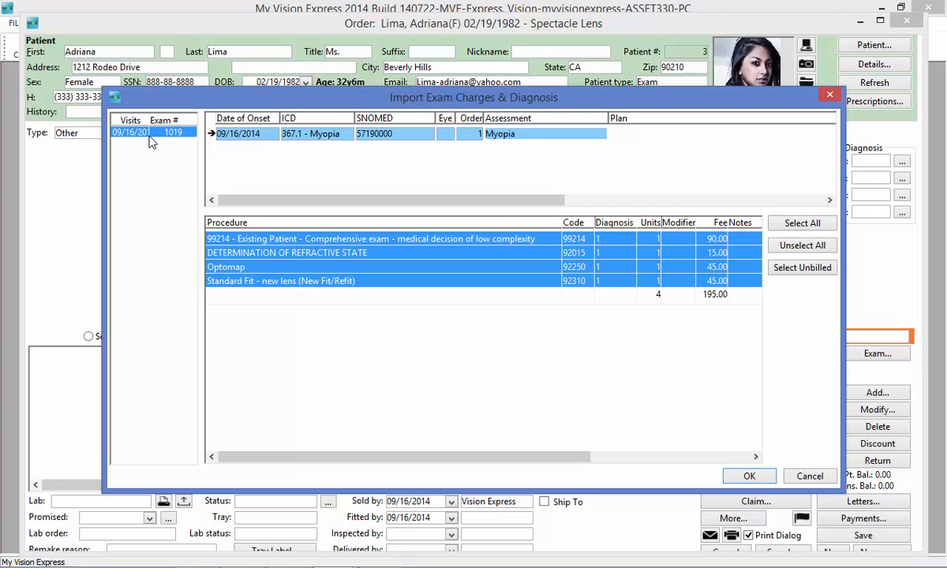
mouse_move(297, 133)
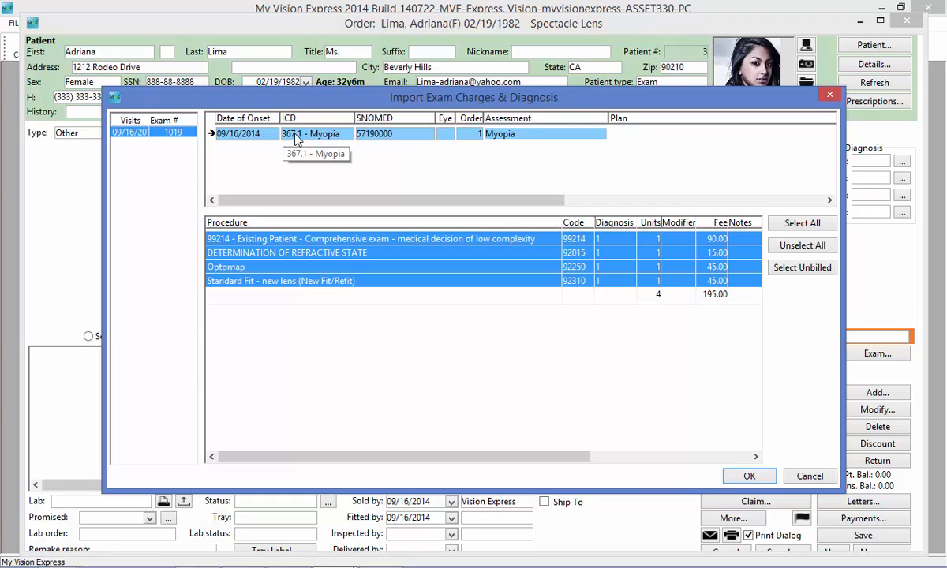
mouse_move(298, 166)
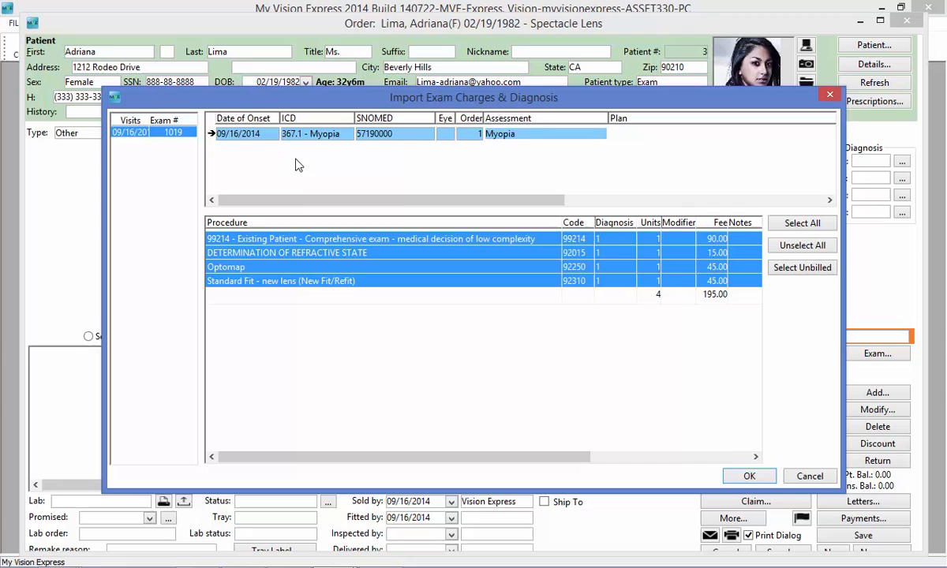
mouse_move(305, 319)
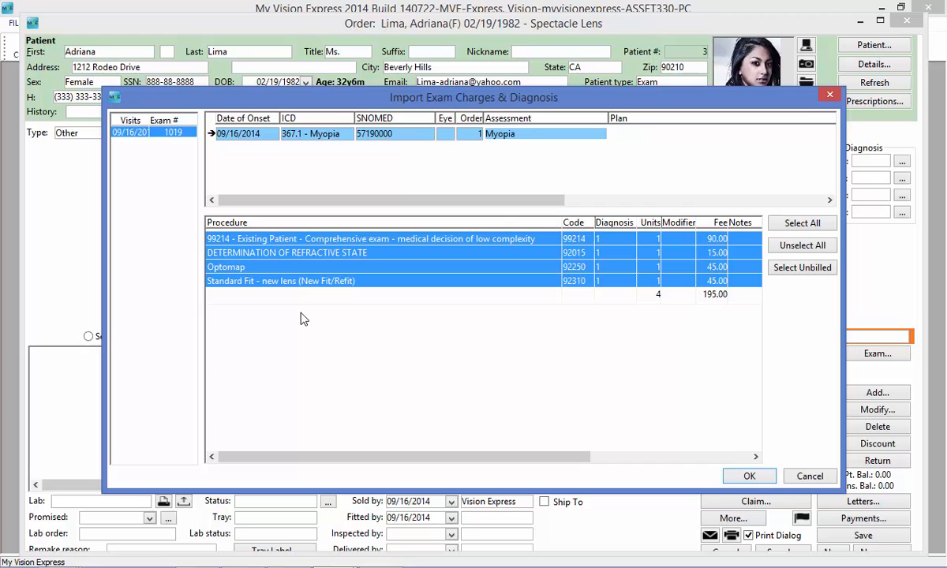
mouse_move(303, 252)
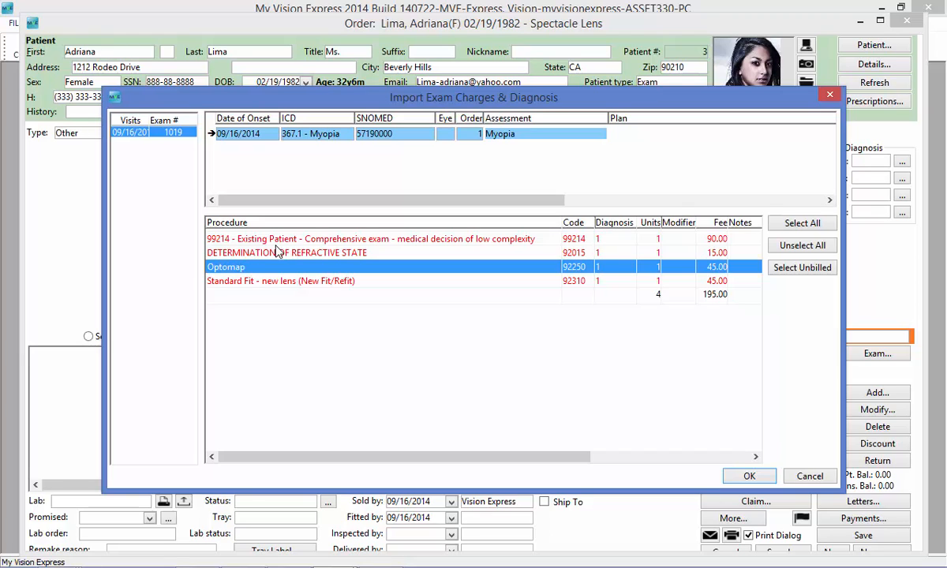
left_click(802, 222)
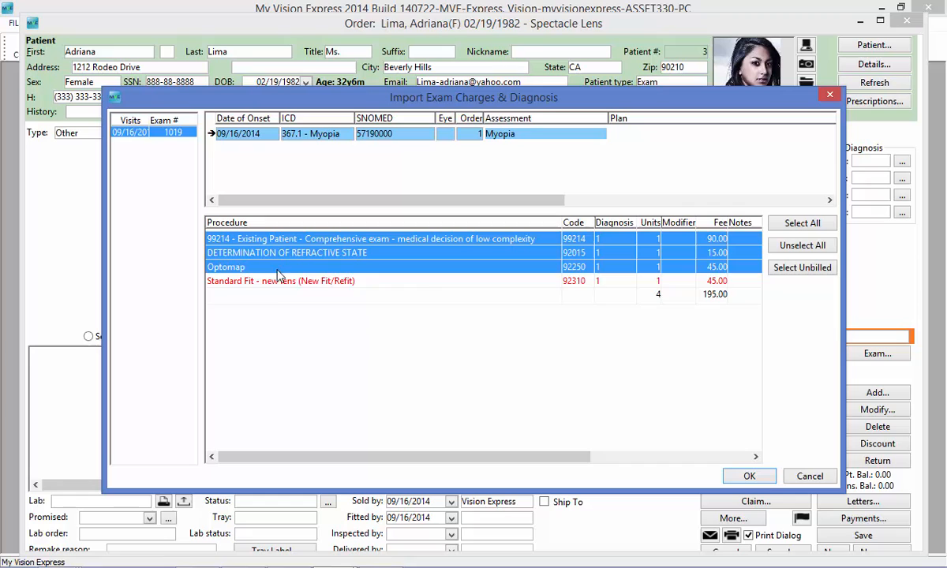
left_click(281, 281)
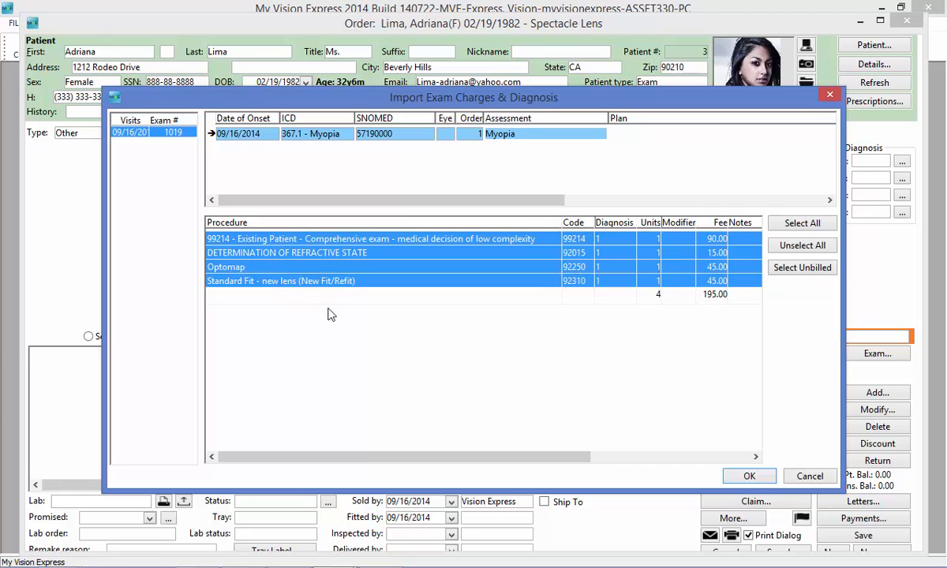
mouse_move(335, 323)
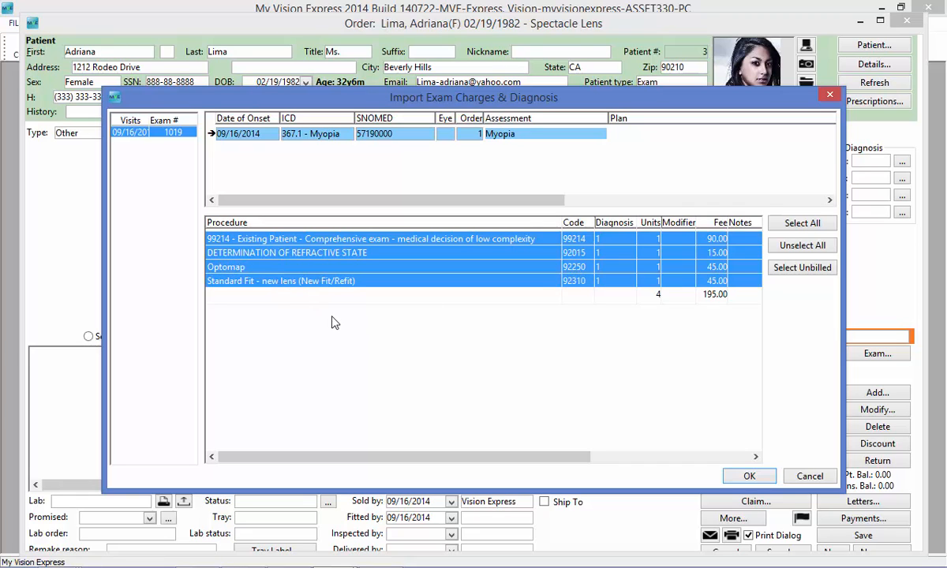
left_click(750, 477)
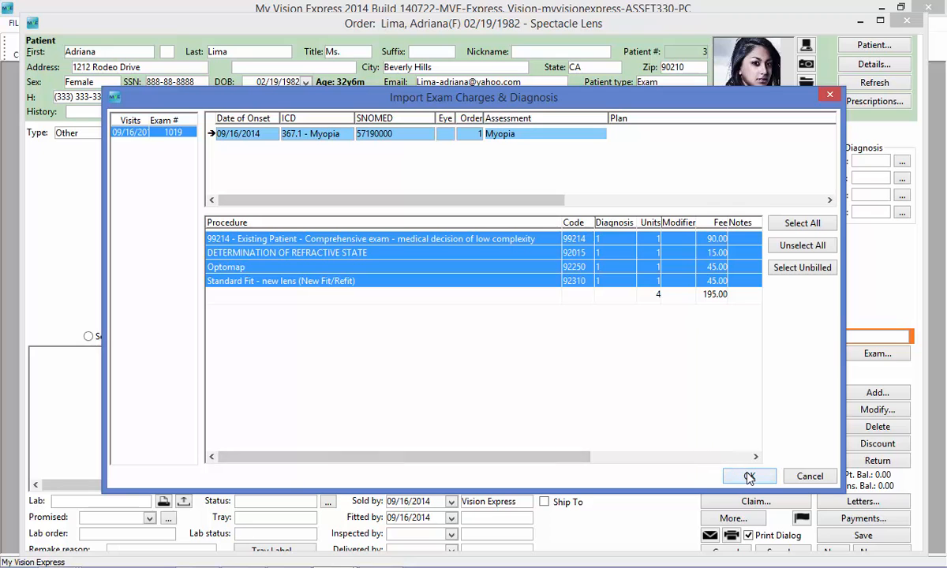
Step: Import exam 1019's four charges totalling 195.00 with diagnosis 367.1 into the order
left_click(750, 477)
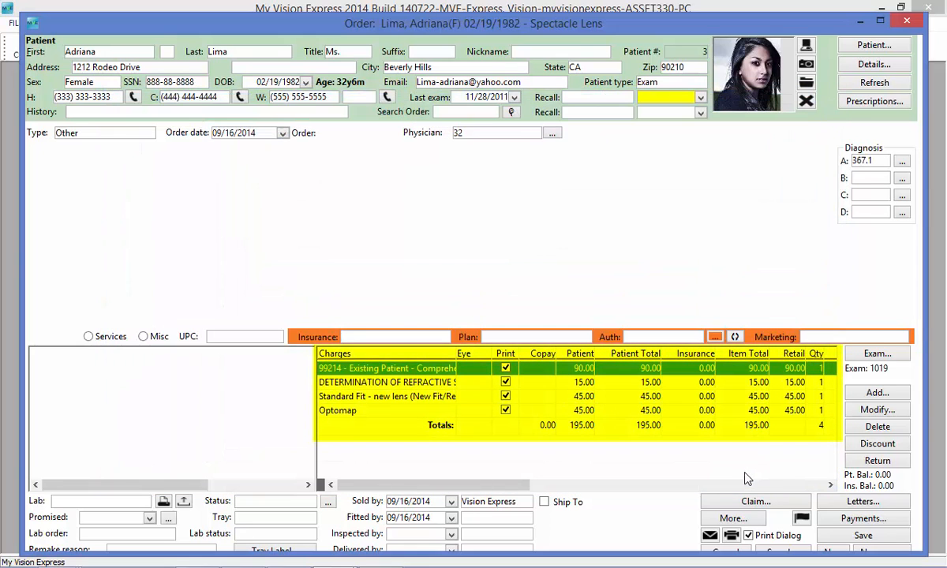
mouse_move(369, 468)
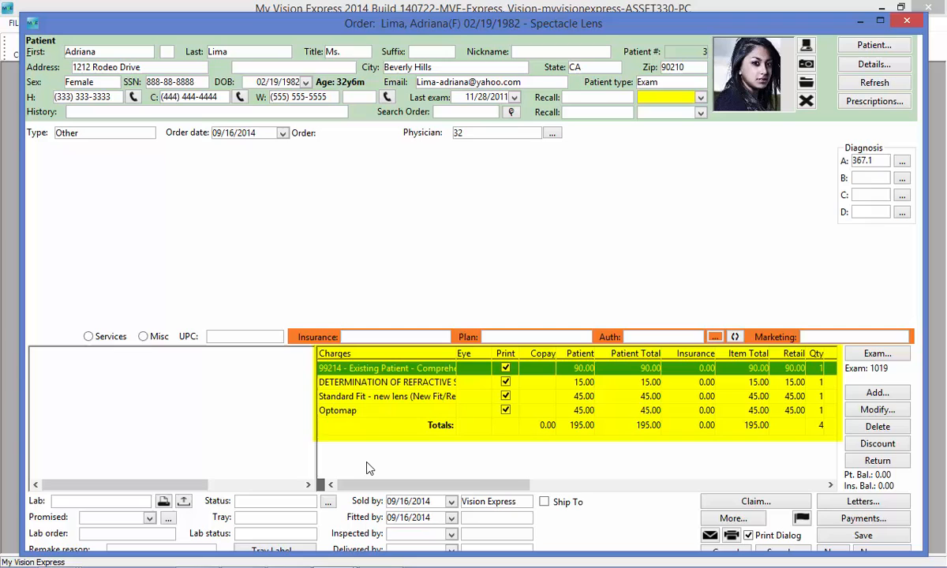
mouse_move(364, 468)
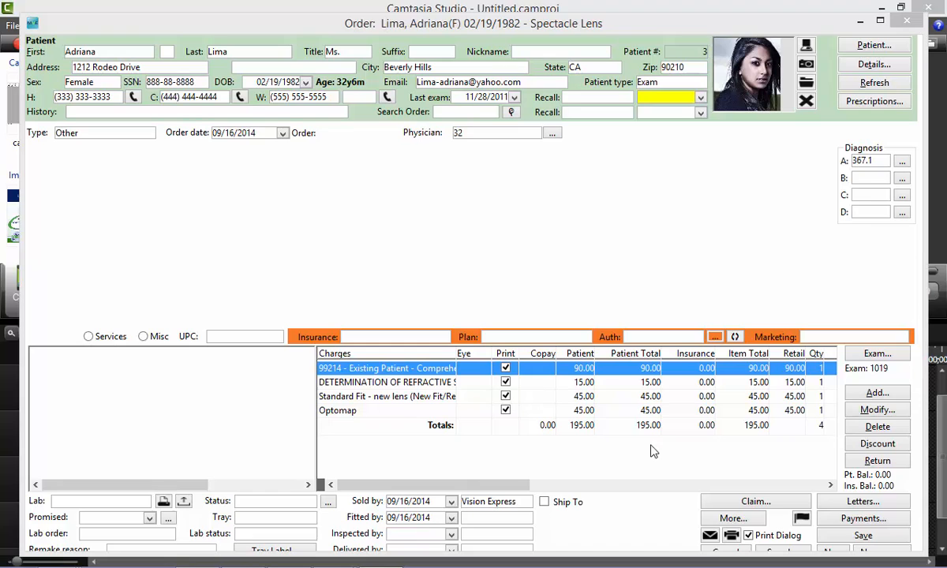
mouse_move(881, 392)
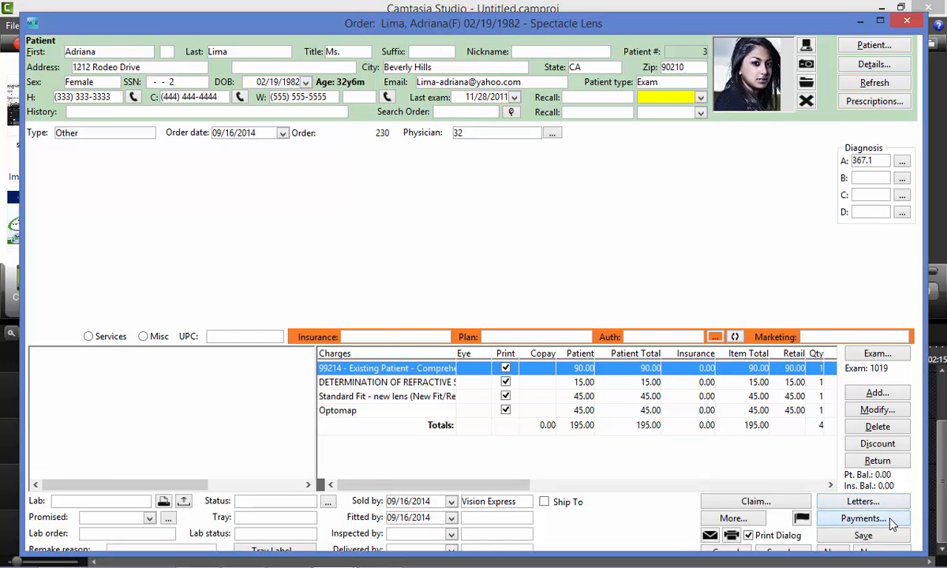
Step: Take order 230's 195.00 balance into Checkout and begin recording its payment
left_click(872, 518)
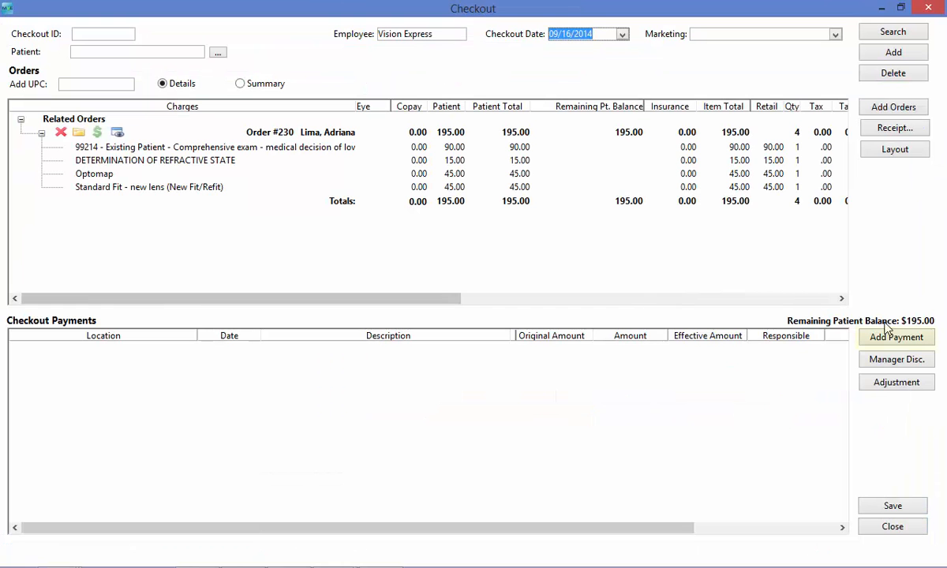
left_click(897, 338)
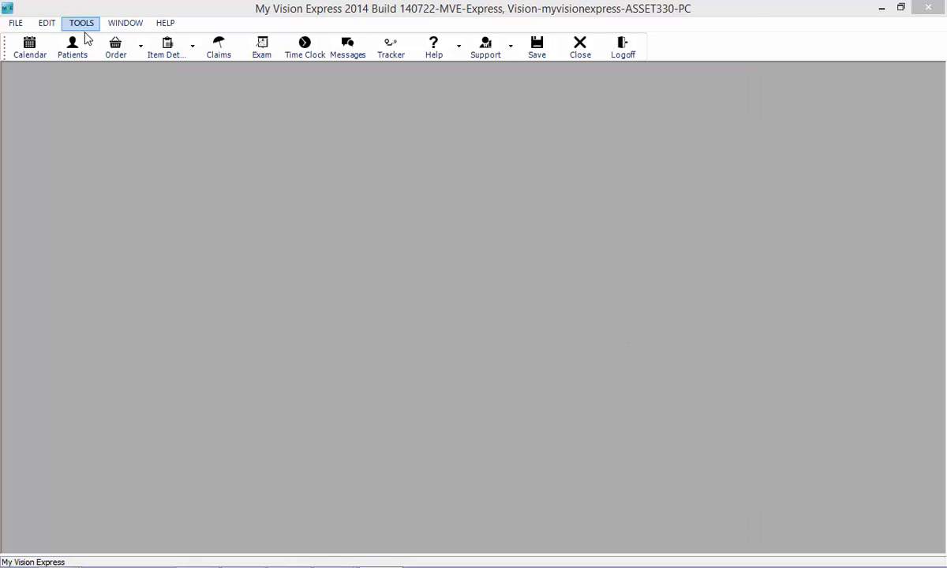
Step: Create a second order, load Adriana Lima into it, and change its Type to Other
left_click(113, 44)
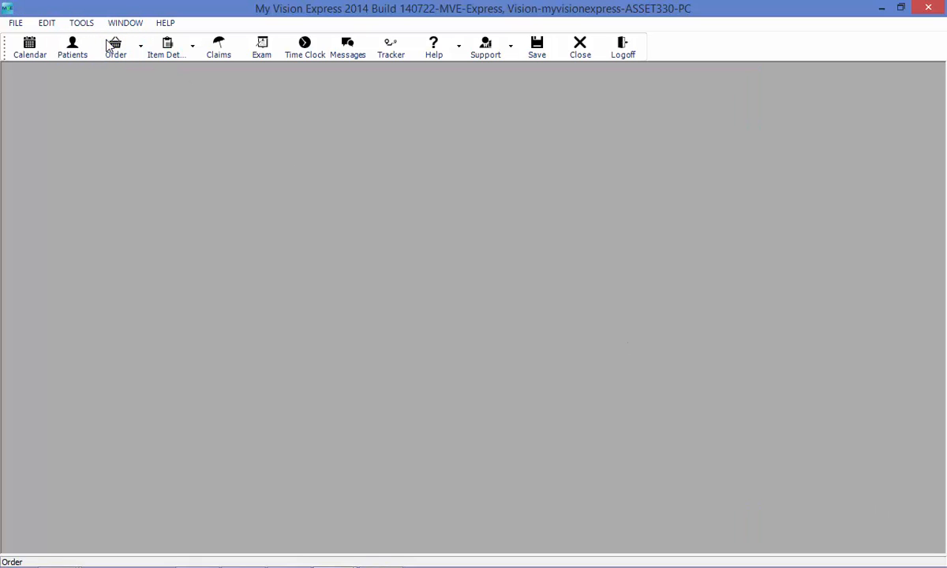
left_click(114, 43)
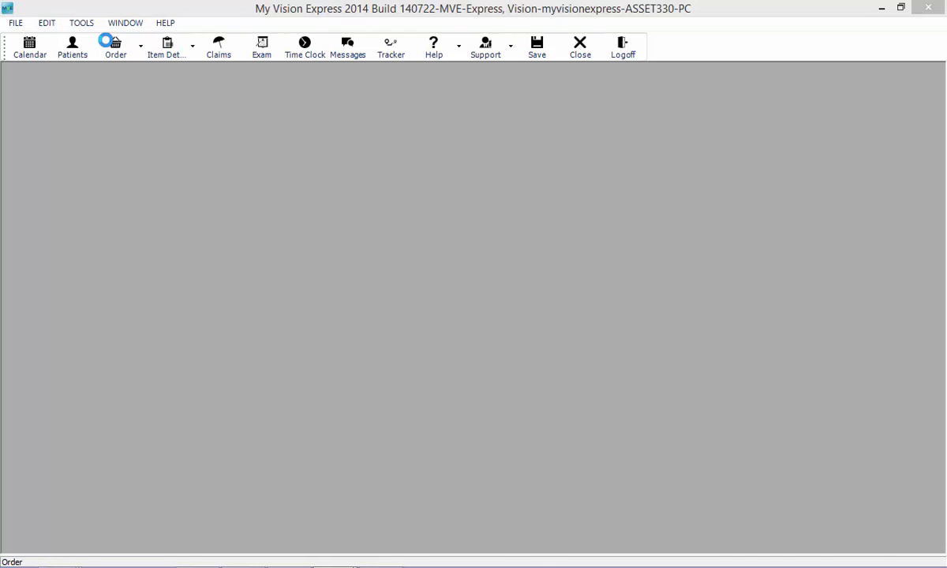
left_click(114, 41)
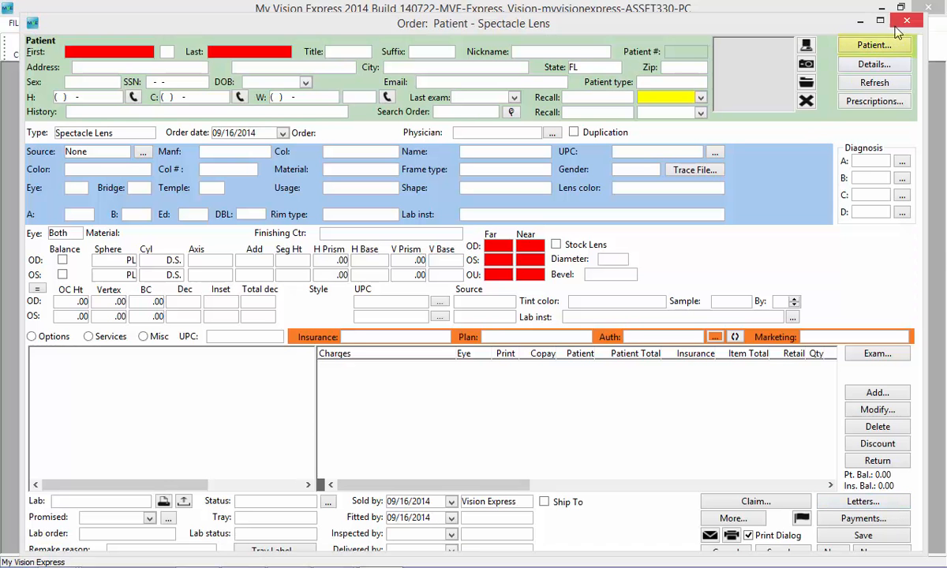
left_click(881, 44)
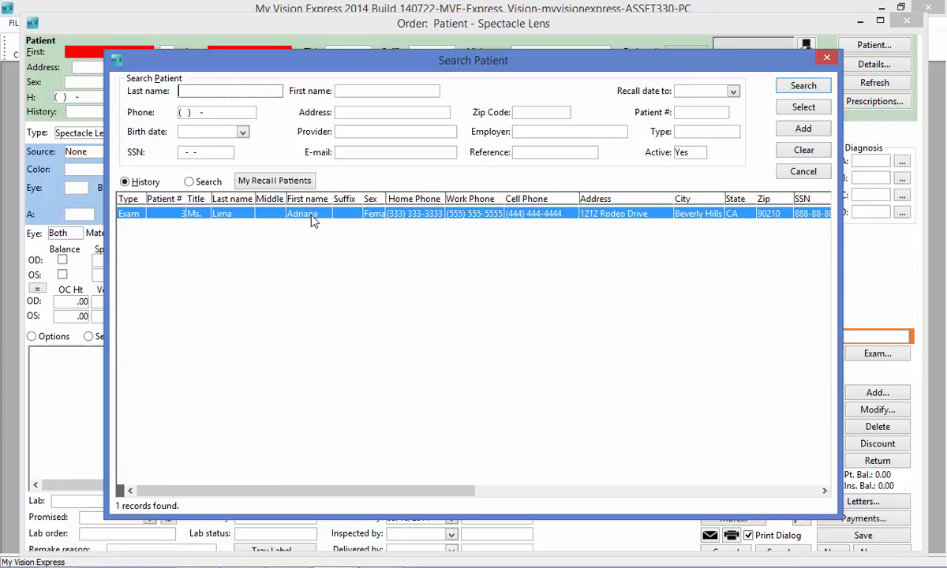
double_click(300, 213)
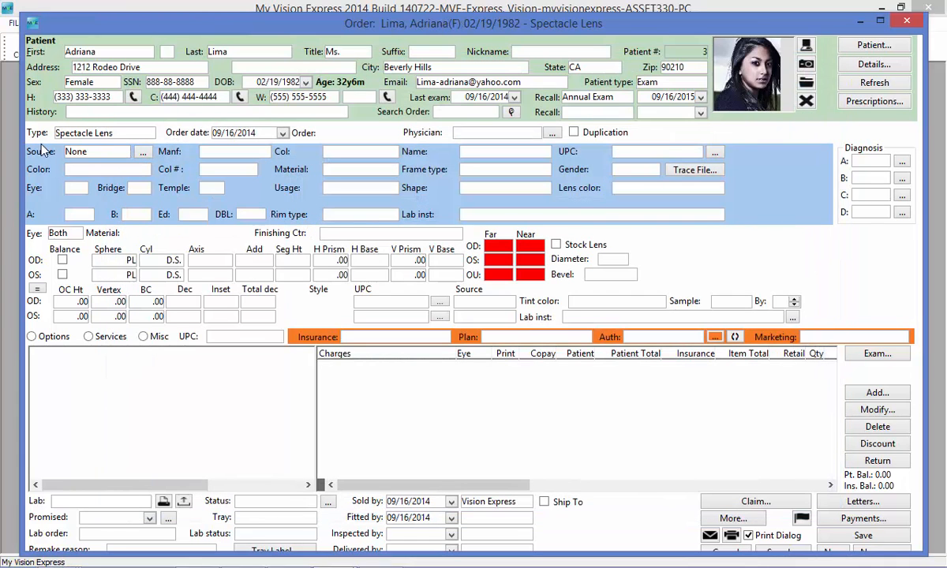
left_click(148, 132)
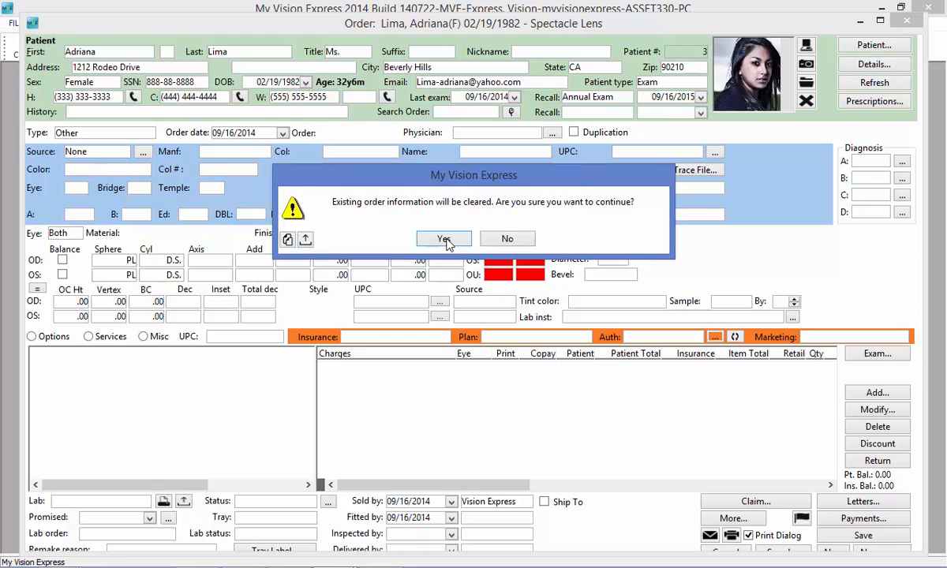
Step: Confirm the clear, switch to Services, and add Standard Fit and Optomap for a 220.00 total
left_click(443, 238)
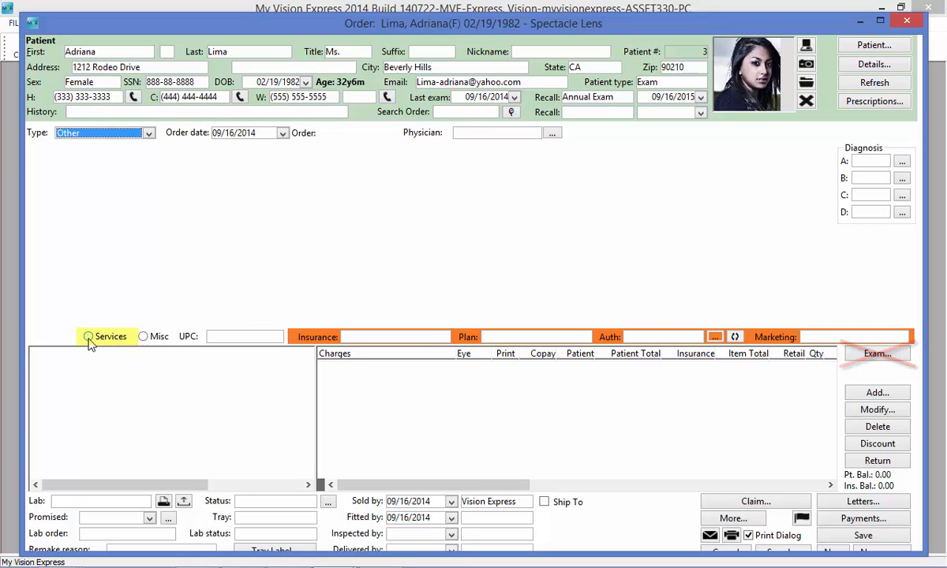
left_click(87, 336)
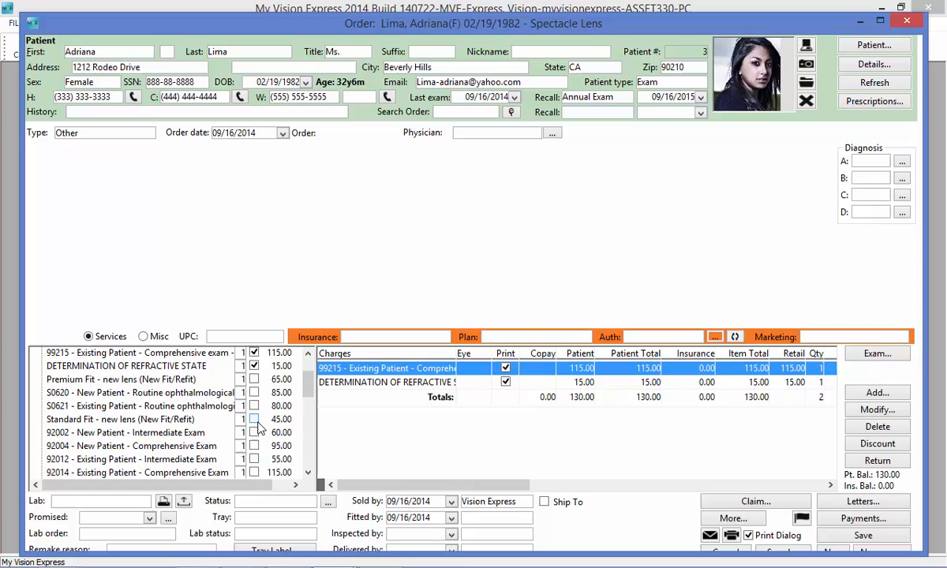
left_click(254, 420)
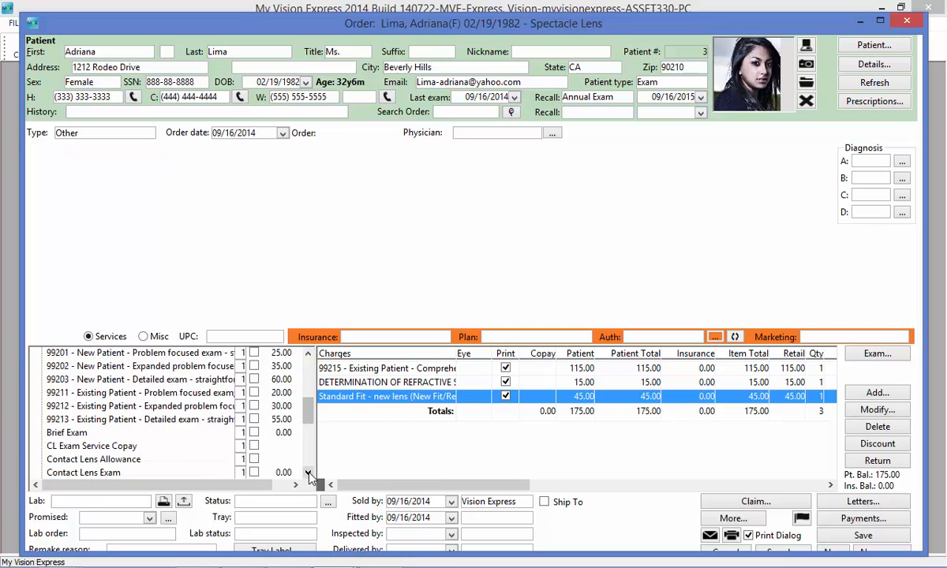
left_click(308, 474)
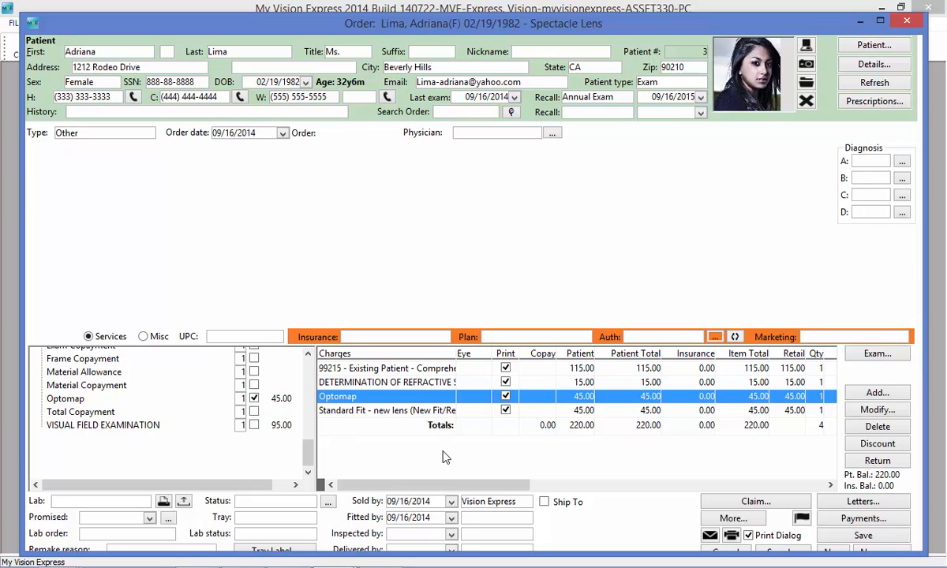
mouse_move(409, 459)
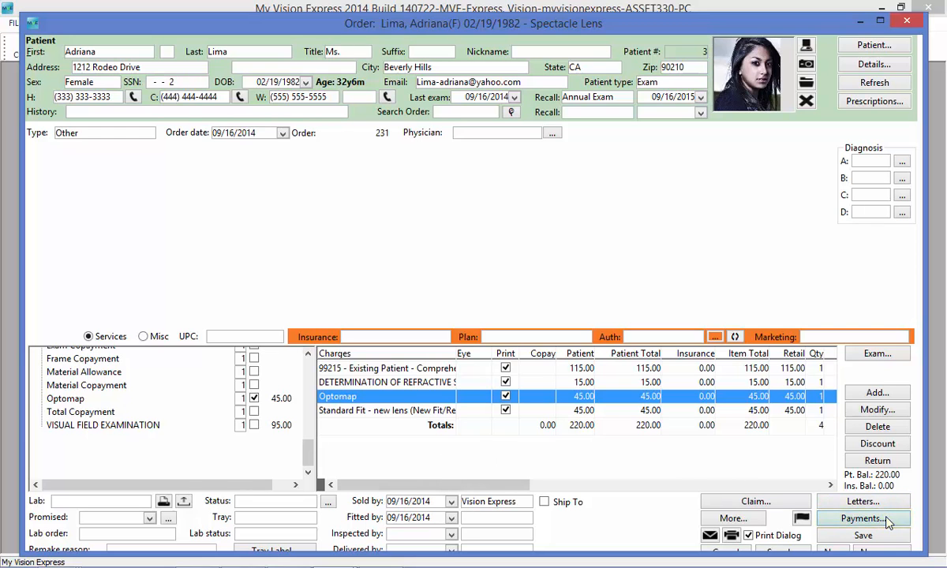
Step: In Checkout for order 231, add a Visa payment for the 220.00 balance
left_click(884, 515)
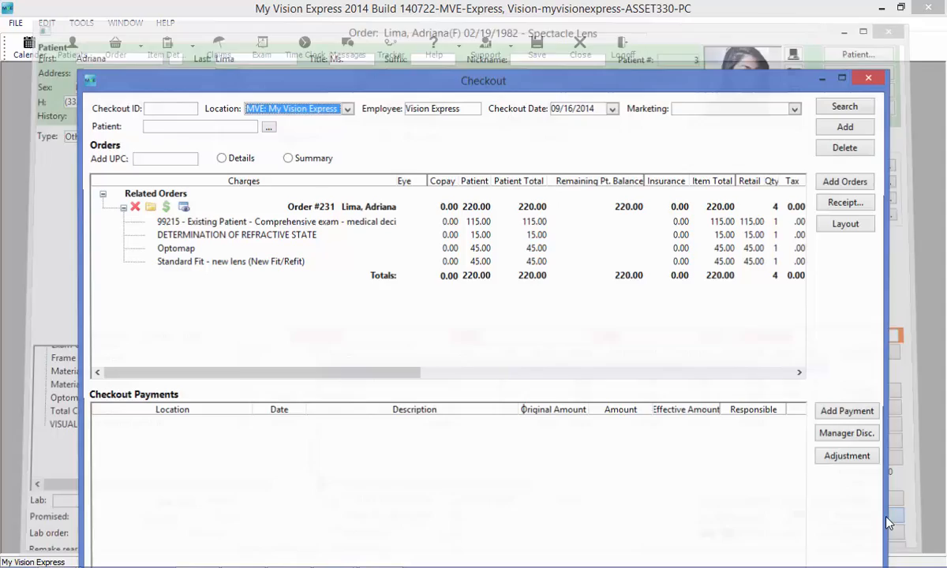
left_click(852, 79)
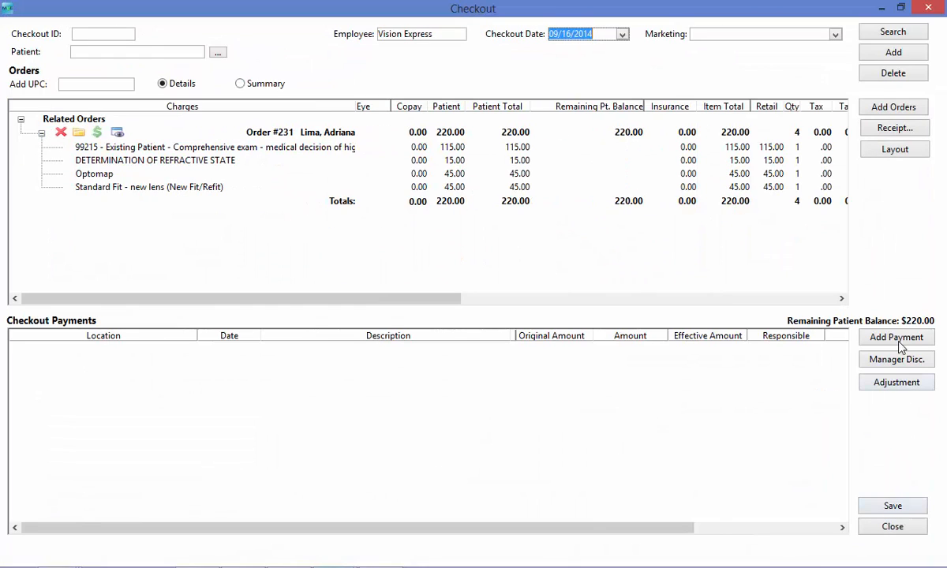
left_click(897, 337)
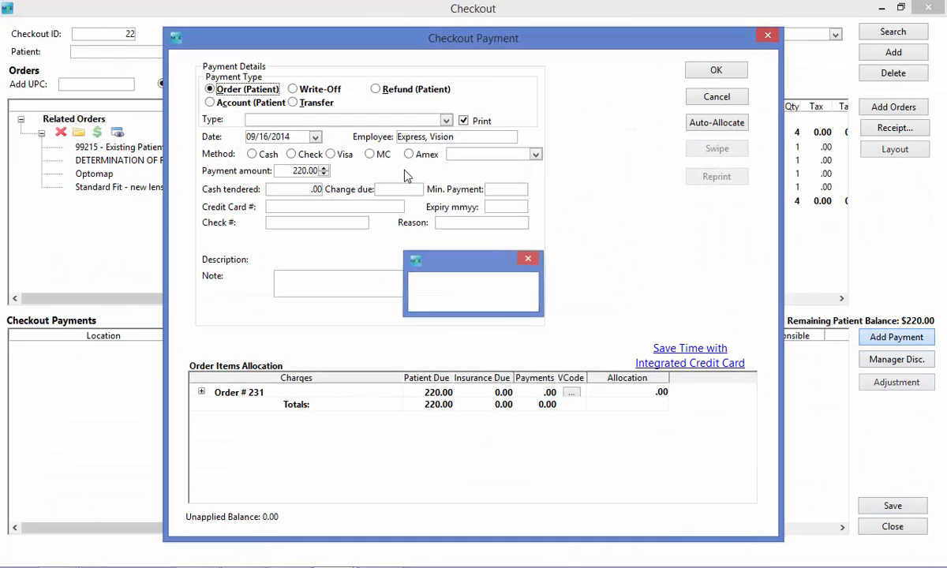
left_click(331, 155)
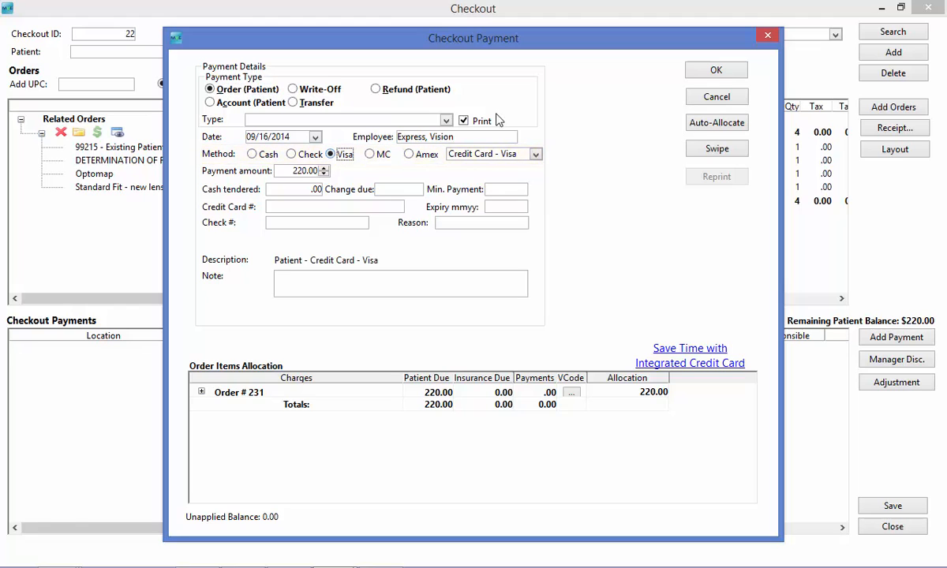
left_click(717, 69)
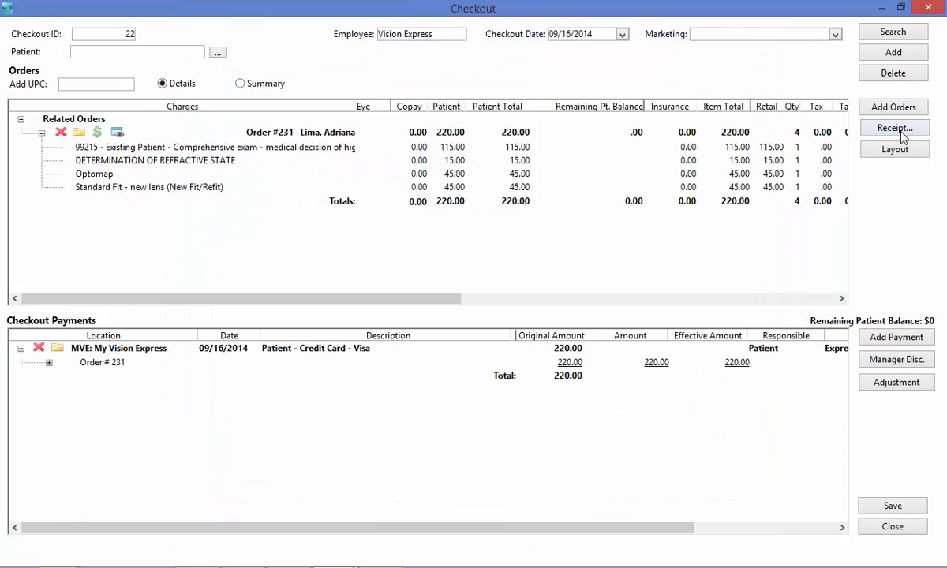
Step: Dismiss the receipt printing options and close Checkout with zero patient balance
left_click(894, 128)
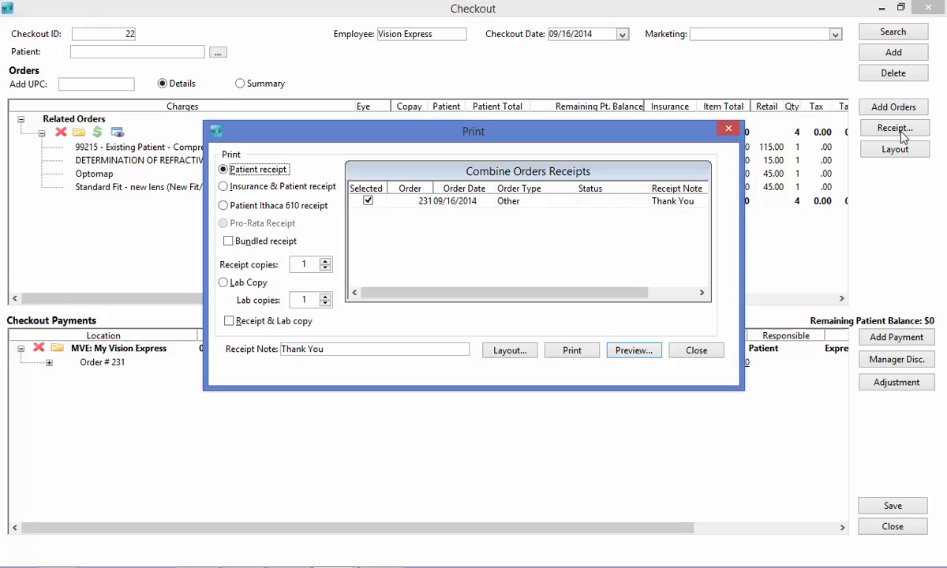
left_click(695, 351)
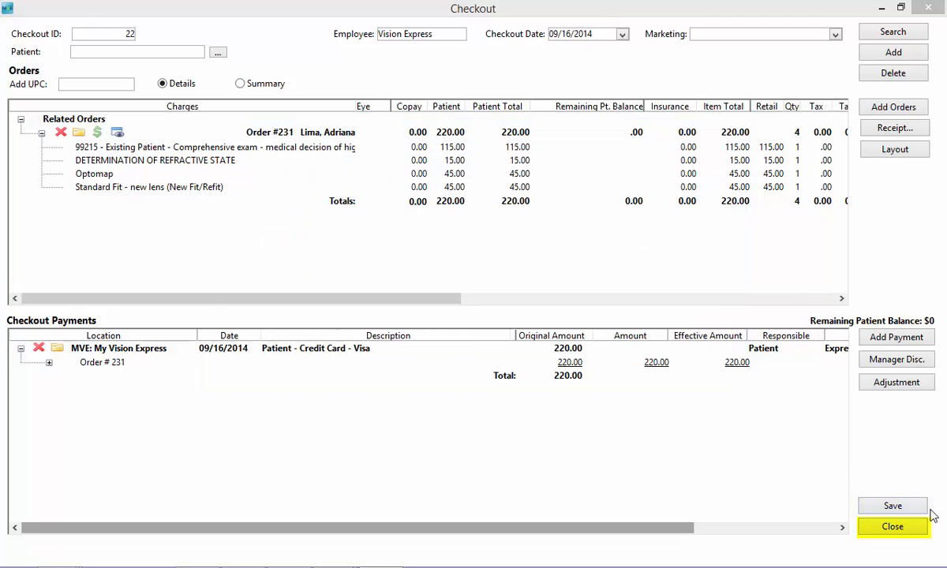
left_click(893, 527)
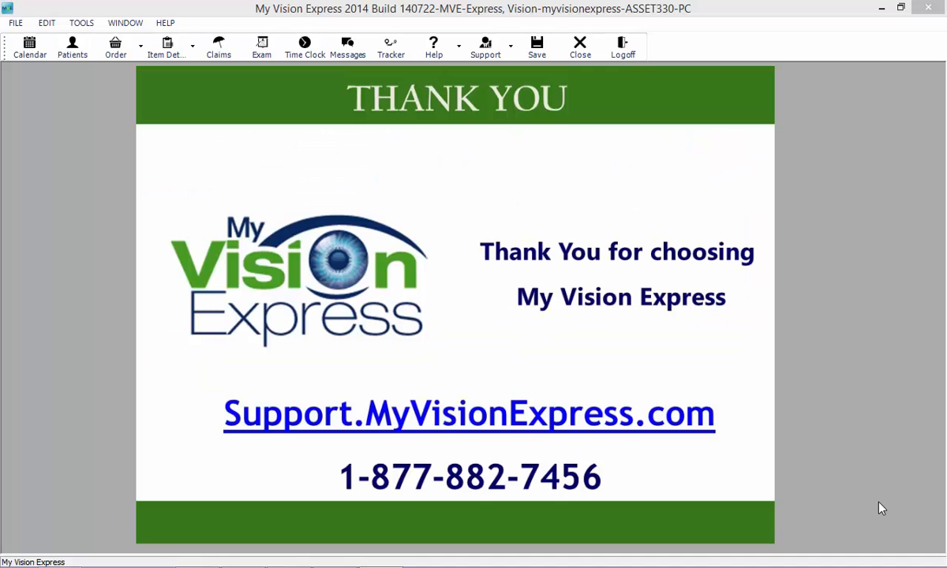